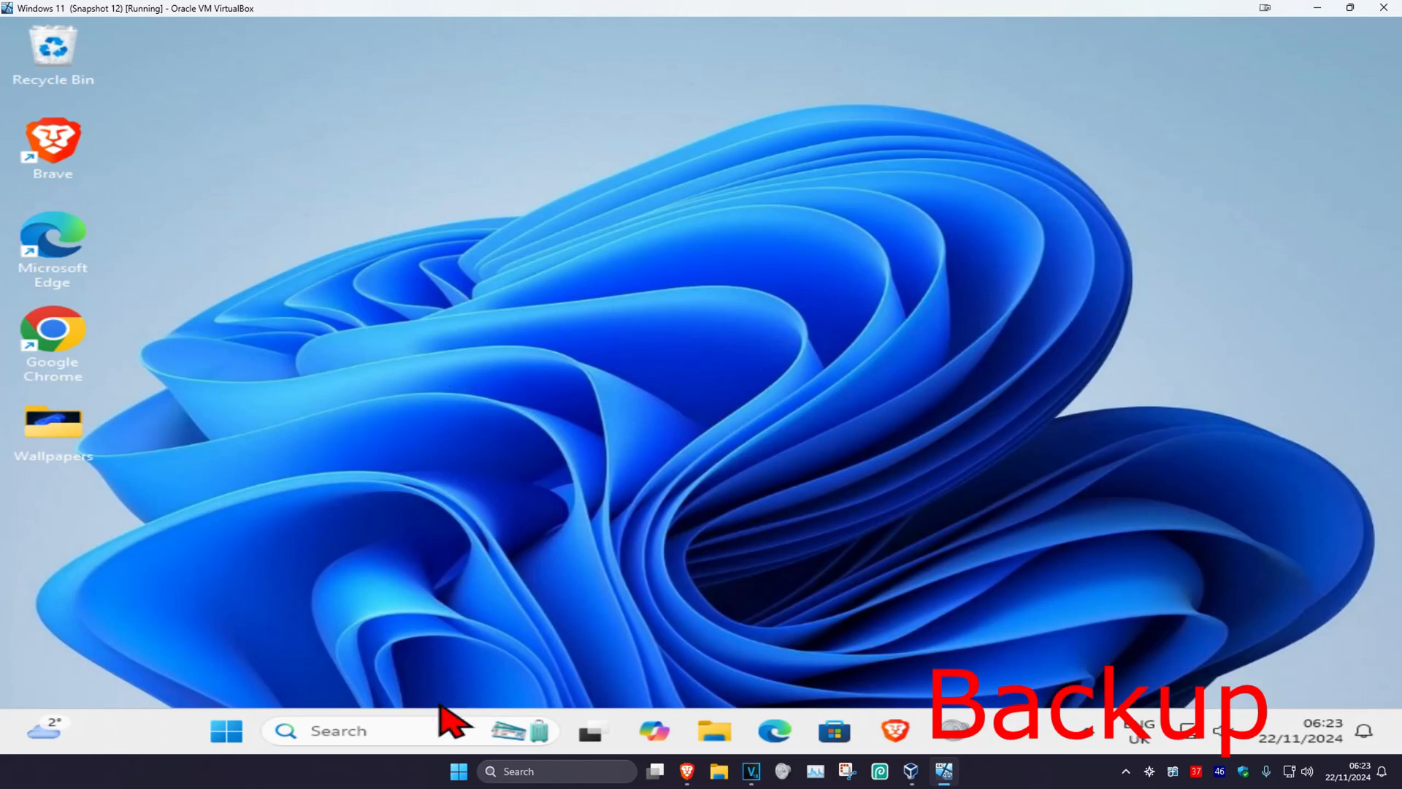
Step: Search %localappdata% and open the local AppData folder
type("%localapp")
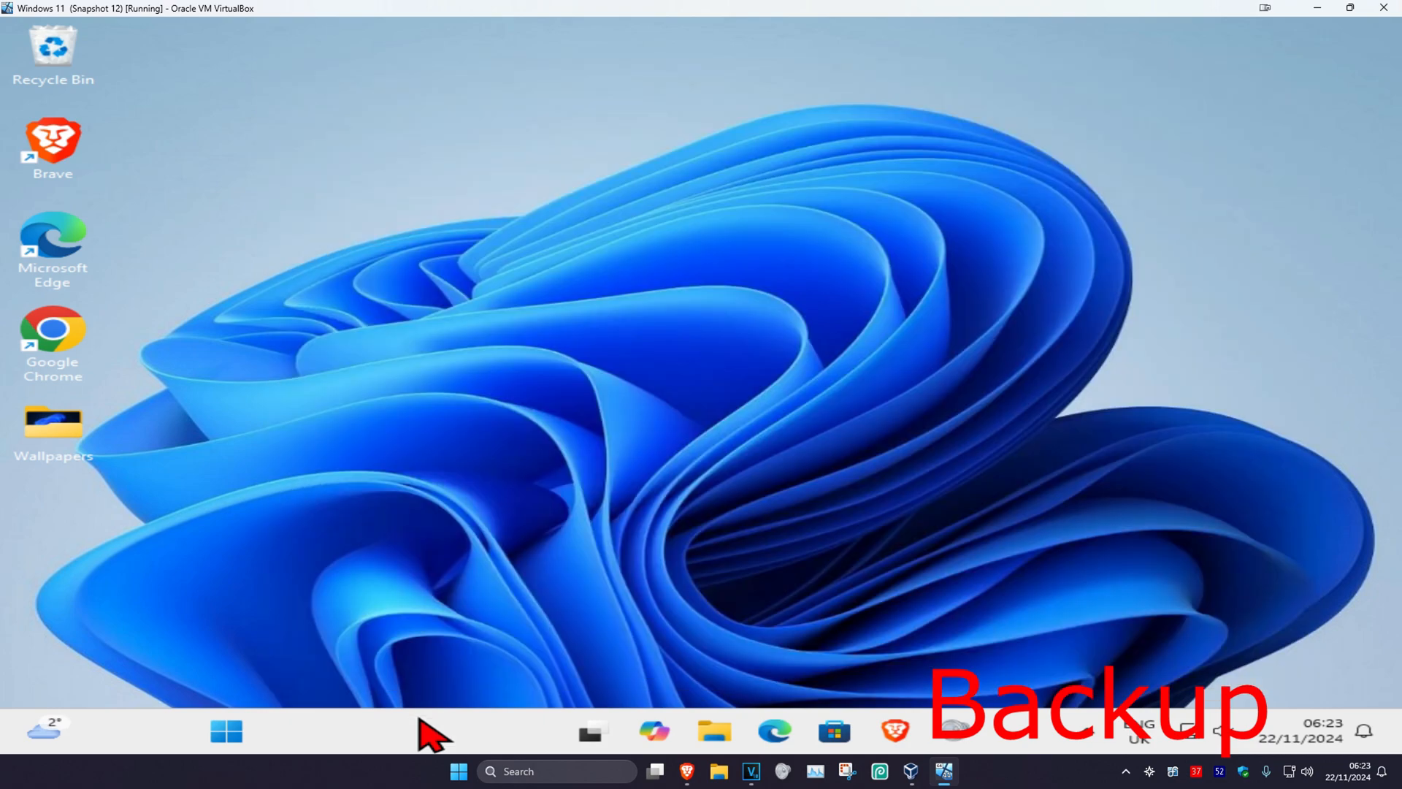
left_click(713, 730)
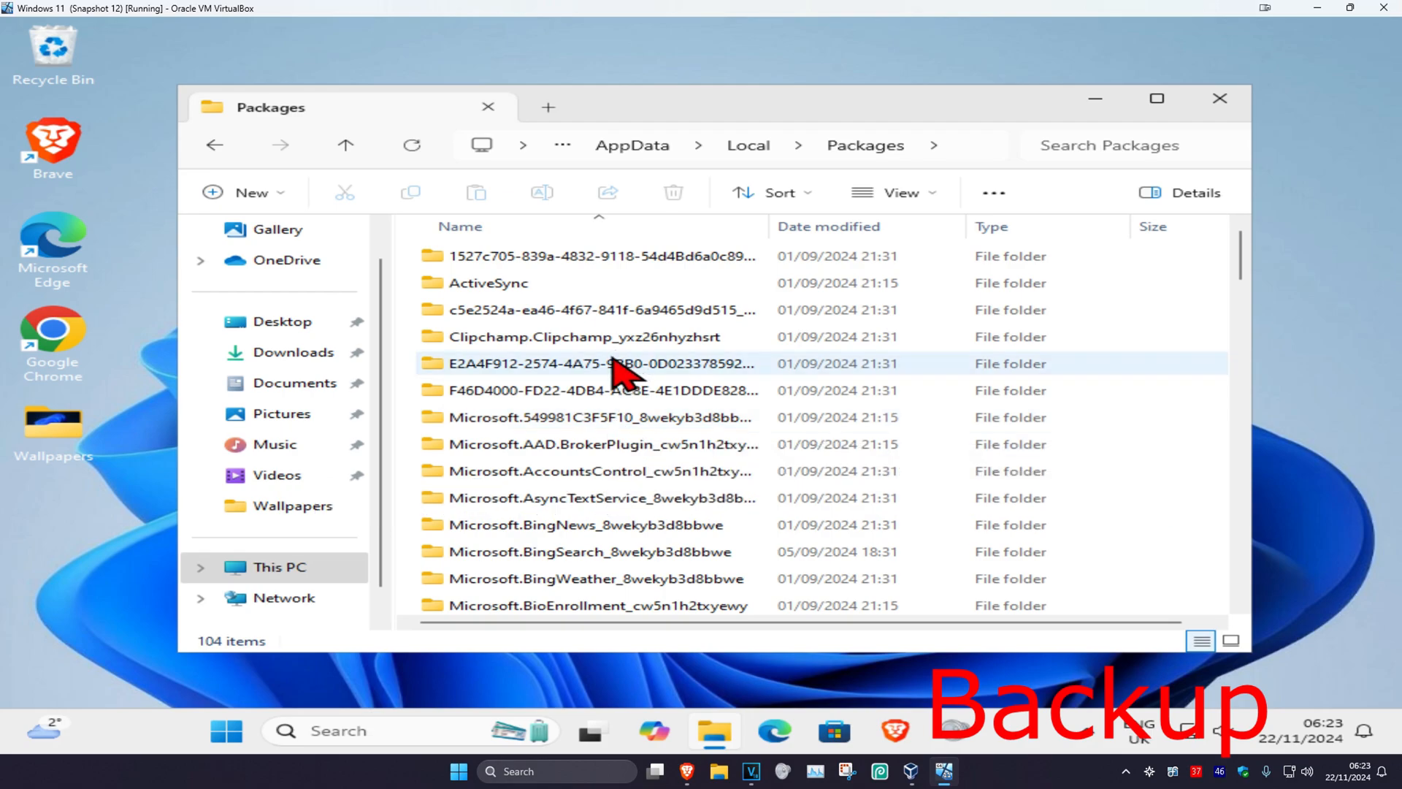
Step: Open the Microsoft.MicrosoftStickyNotes folder from the Packages list
scroll("down", 3)
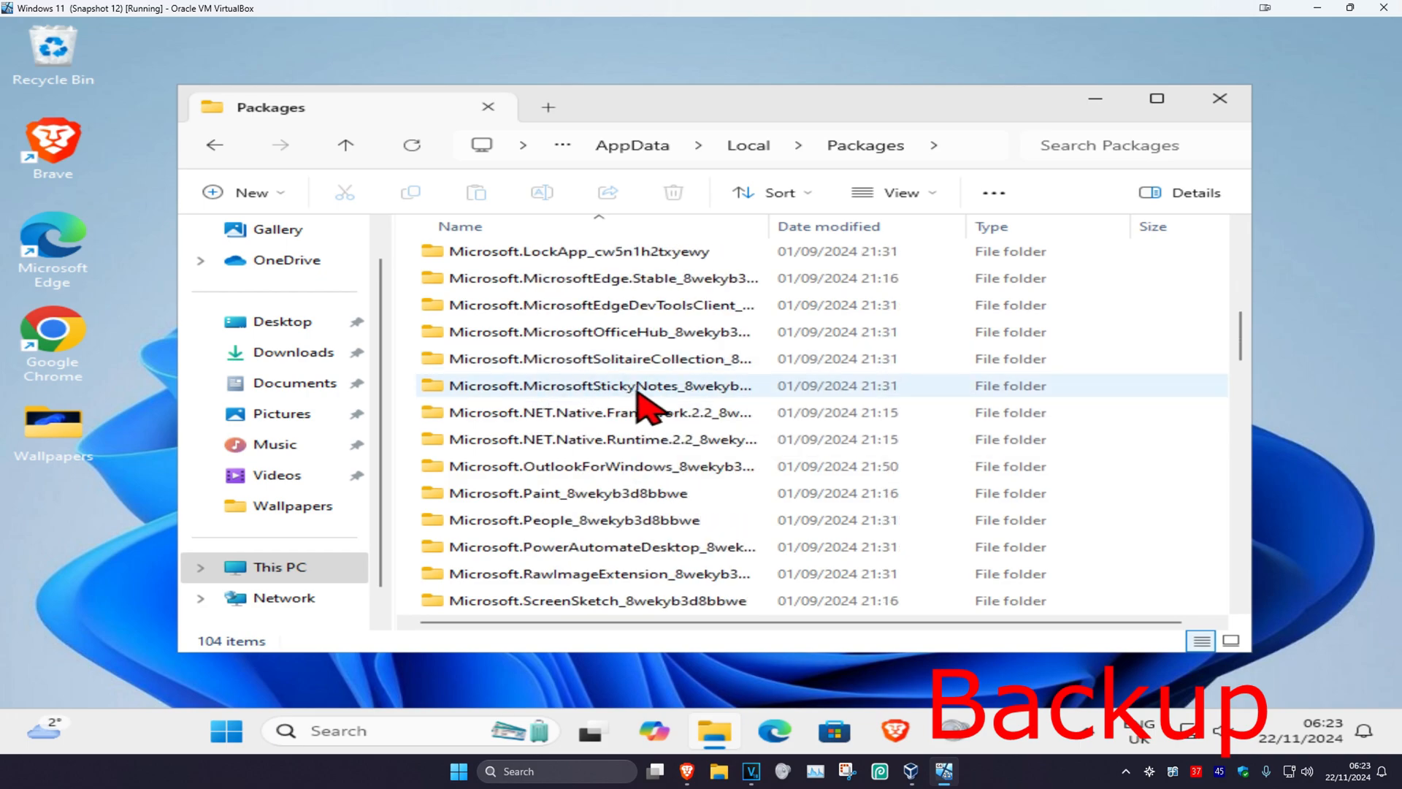
double_click(599, 385)
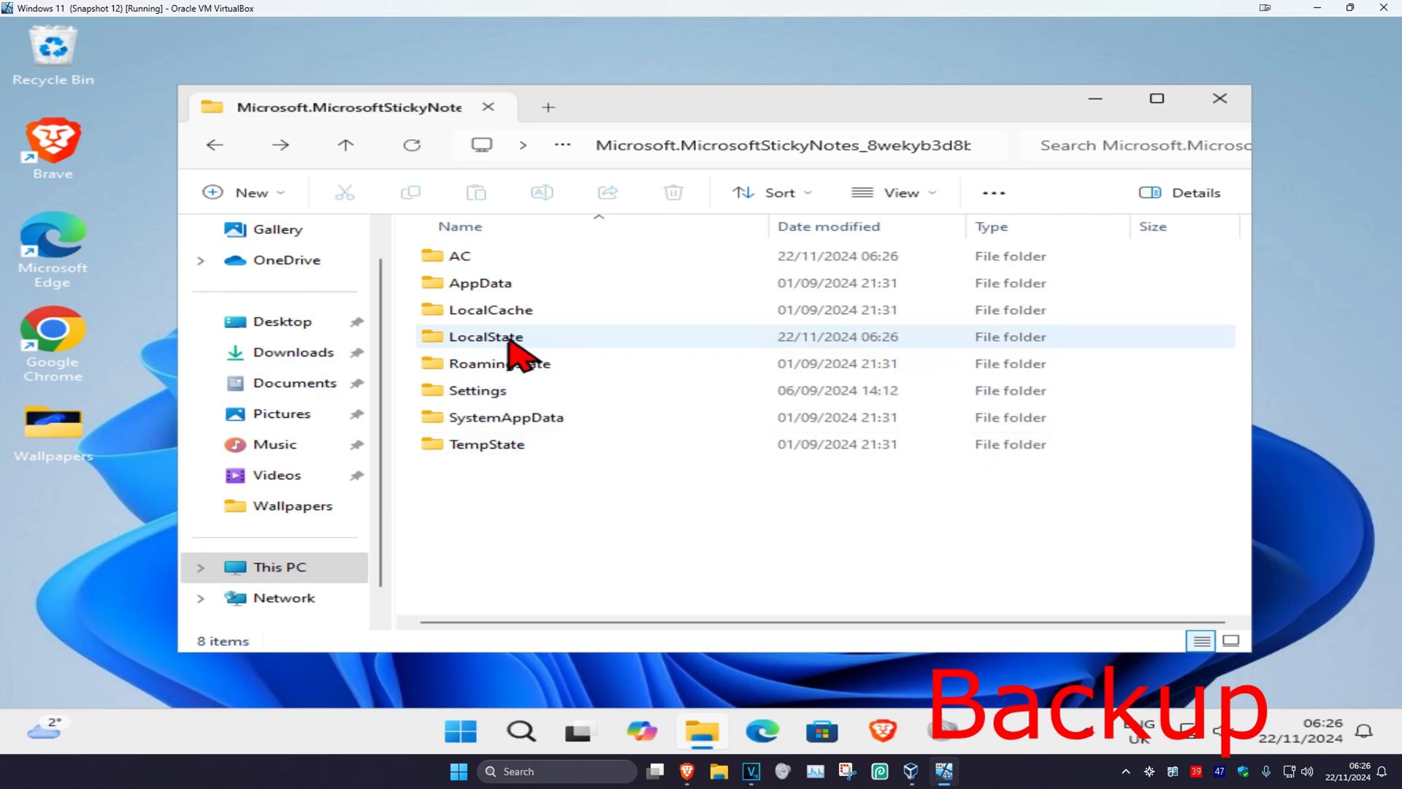
Step: In LocalState, select plum.sqlite through plum.sqlite-wal, copy them, and close Explorer
double_click(485, 336)
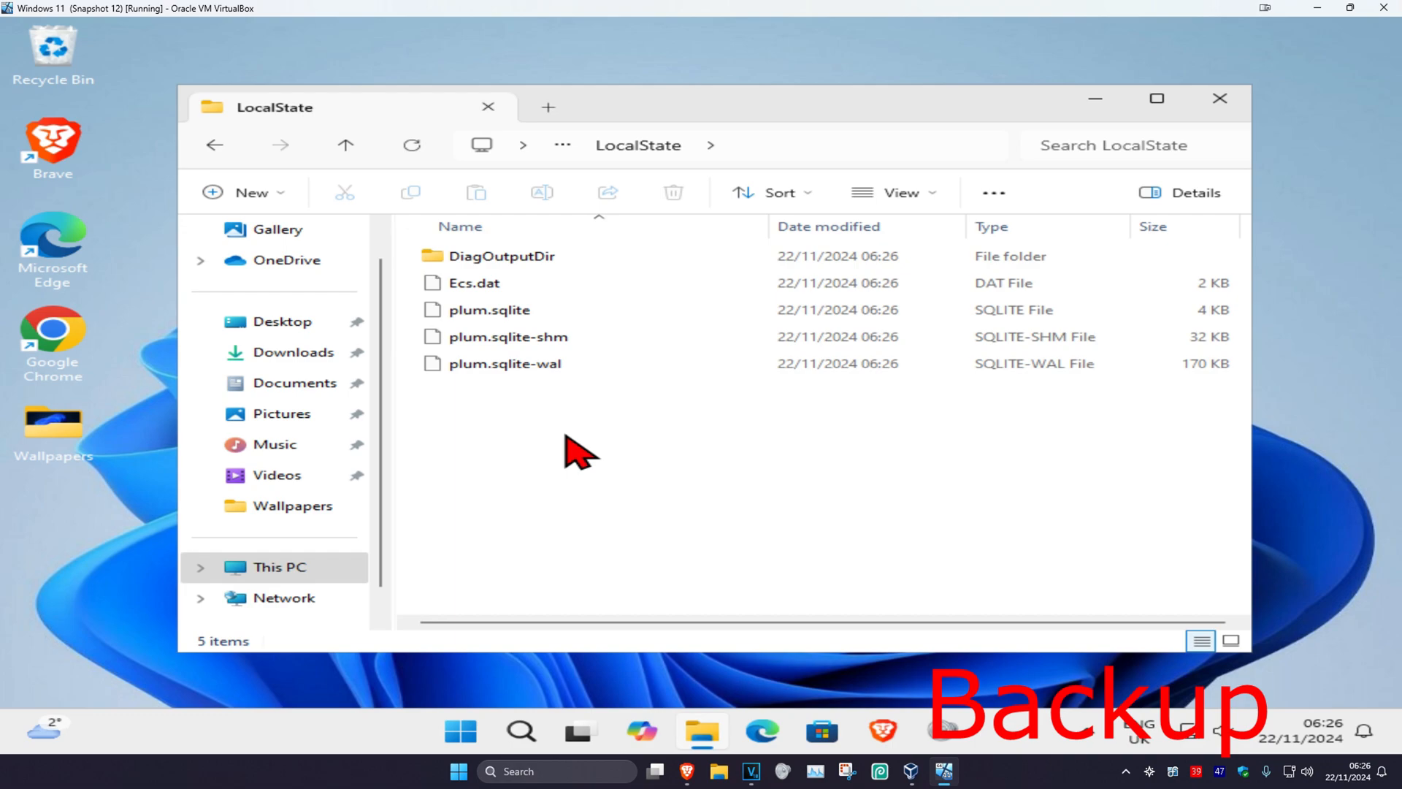
left_click(489, 309)
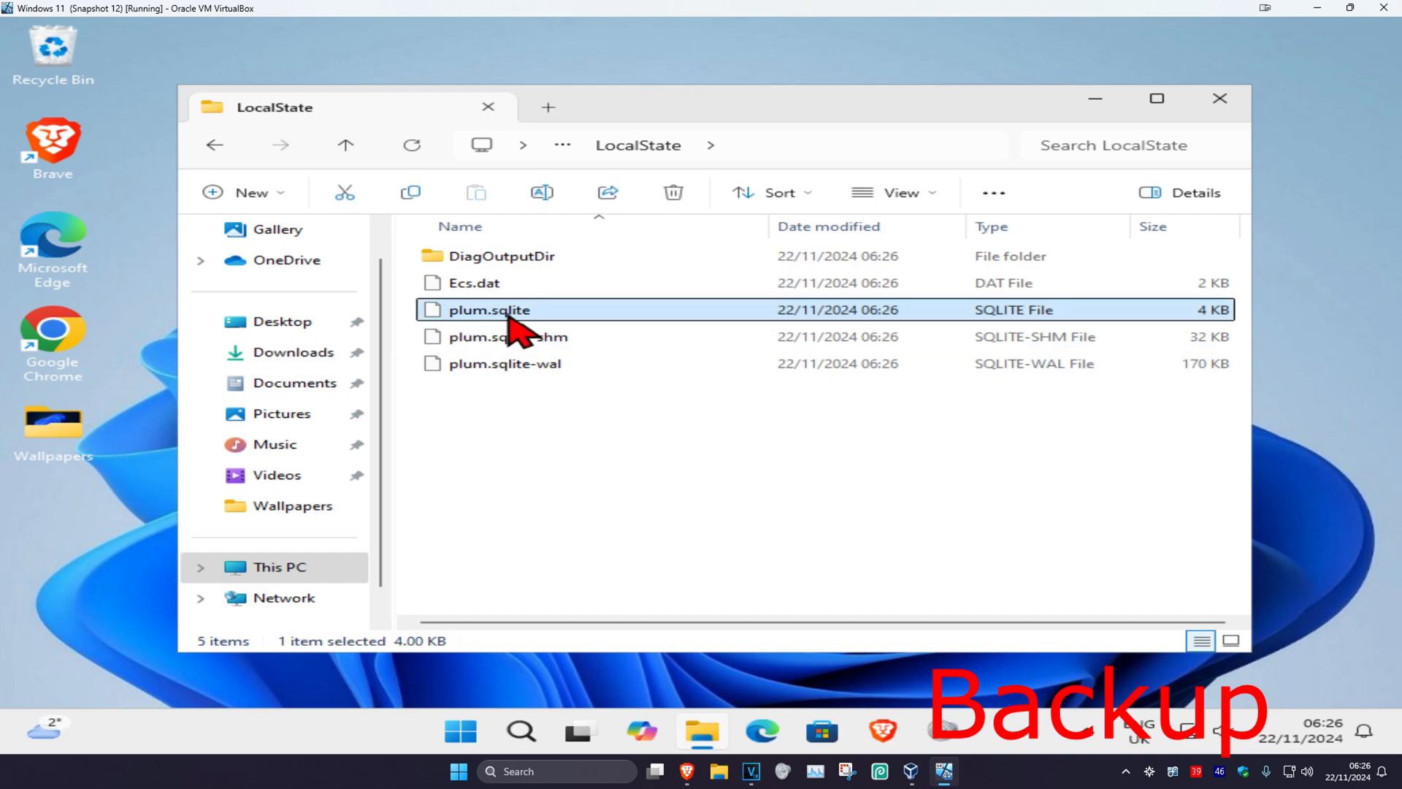
mouse_move(506, 394)
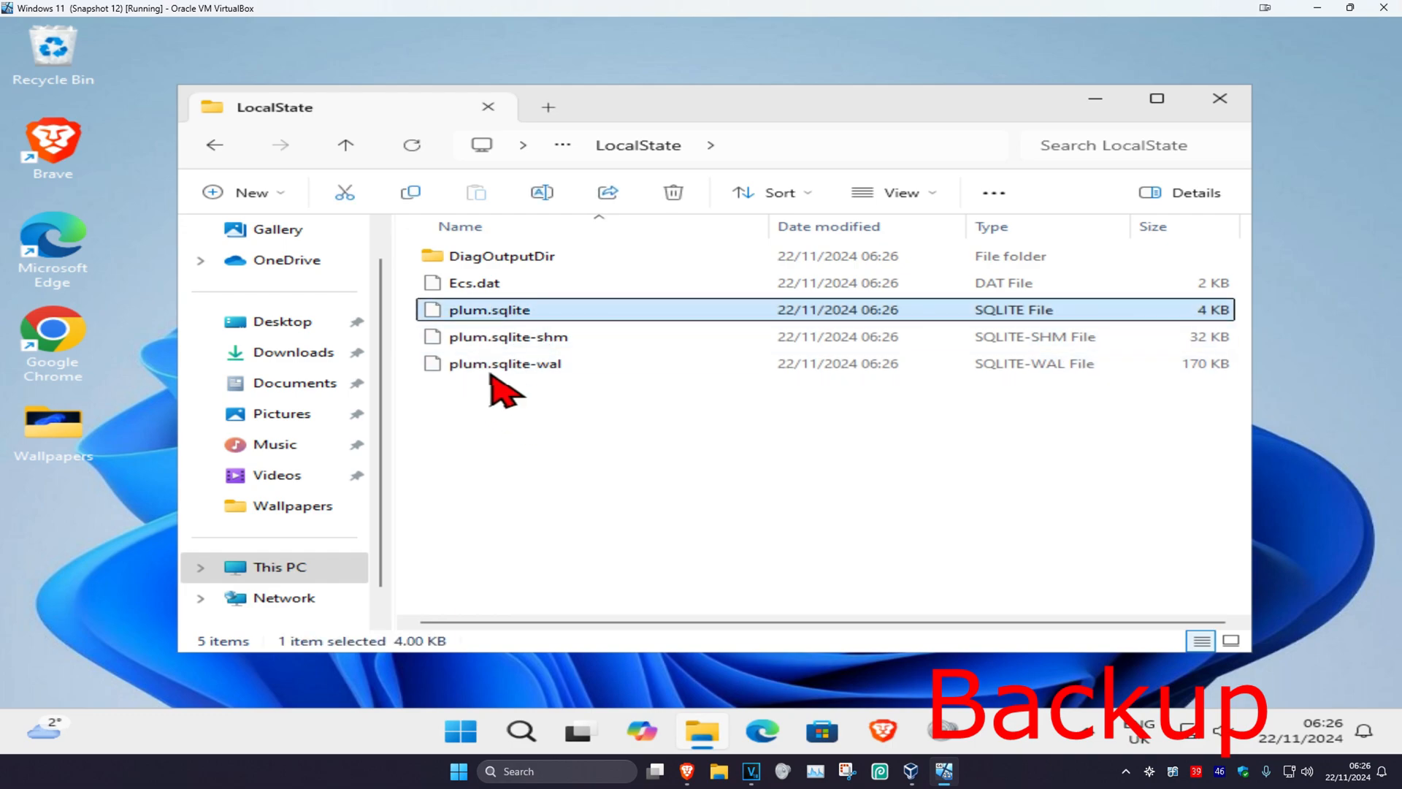
mouse_move(508, 403)
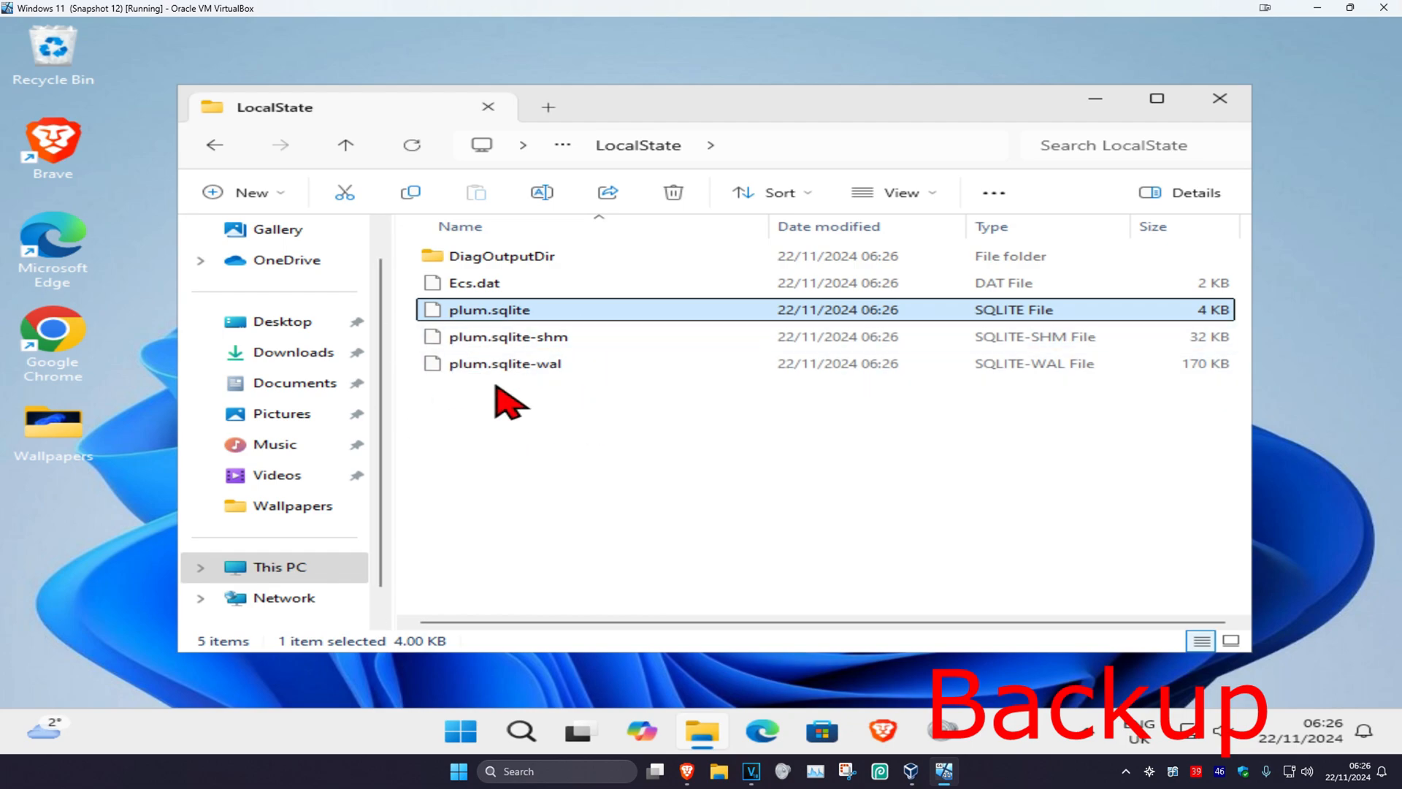
left_click(503, 363)
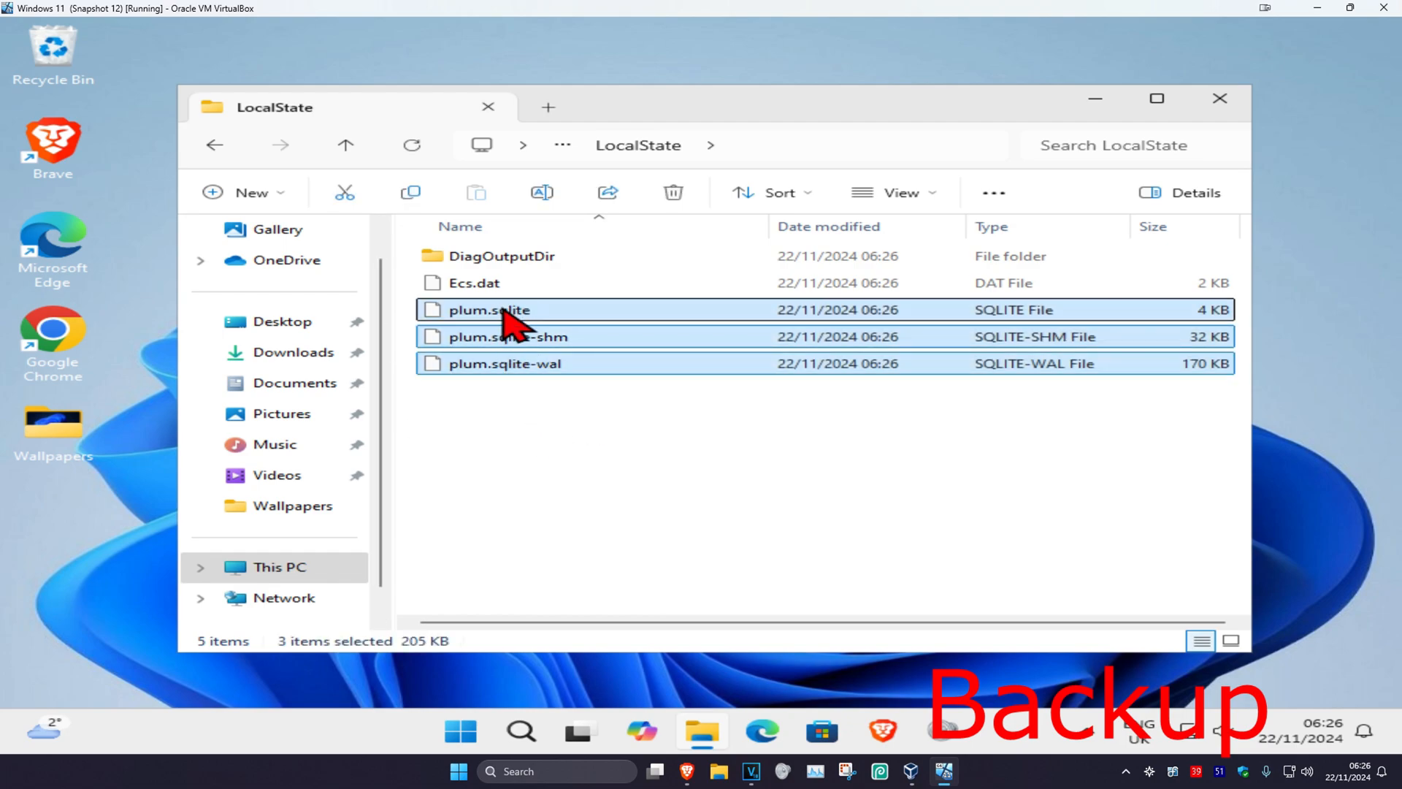
mouse_move(595, 349)
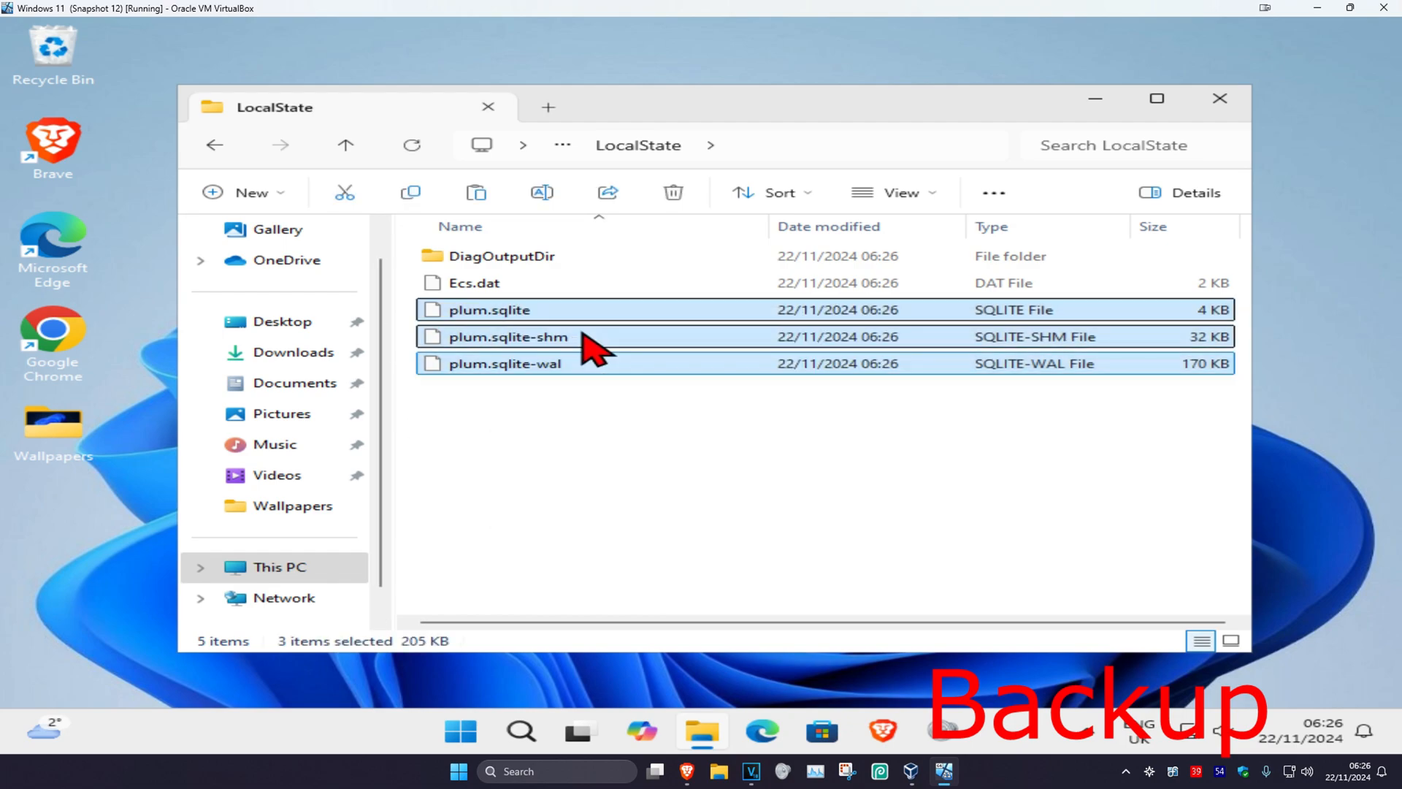
left_click(1218, 99)
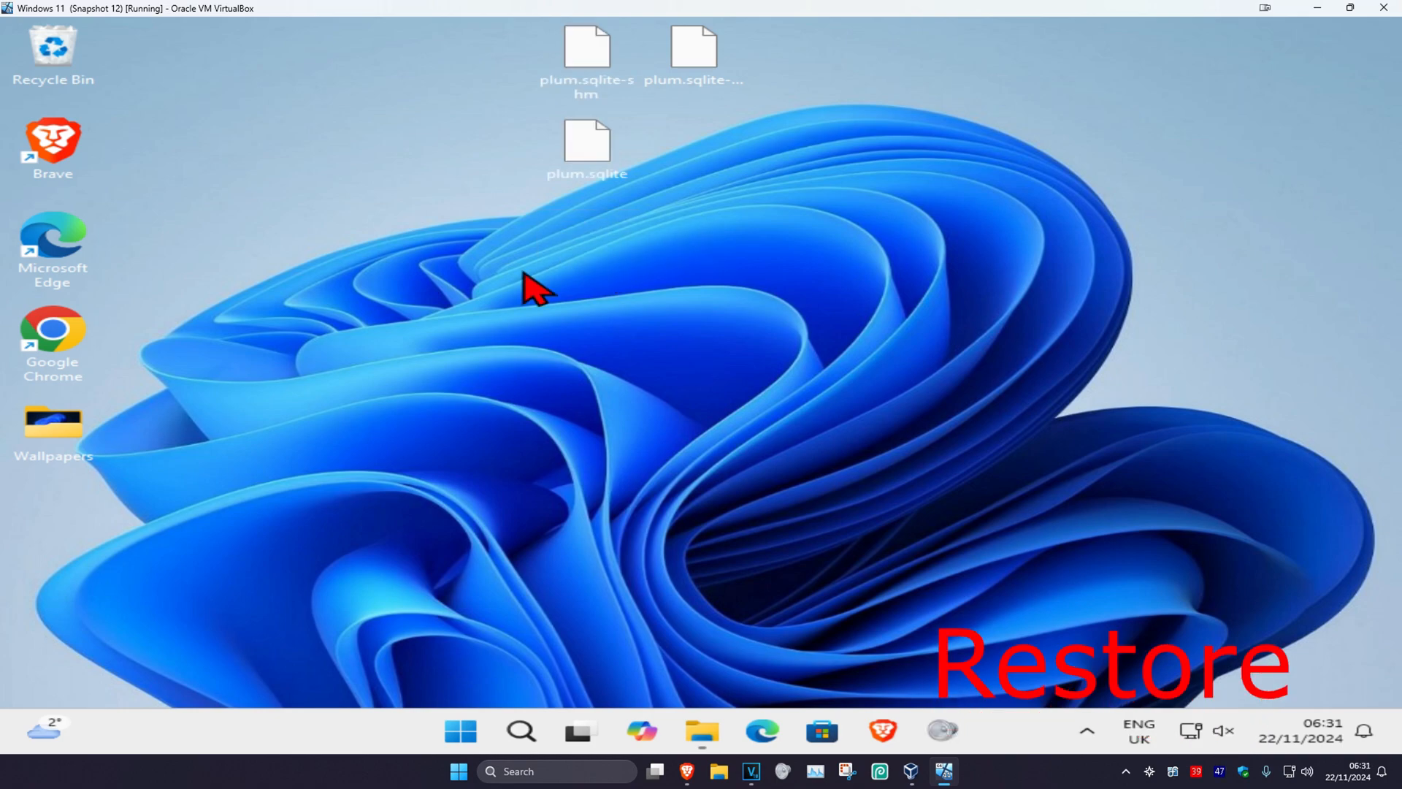
mouse_move(889, 134)
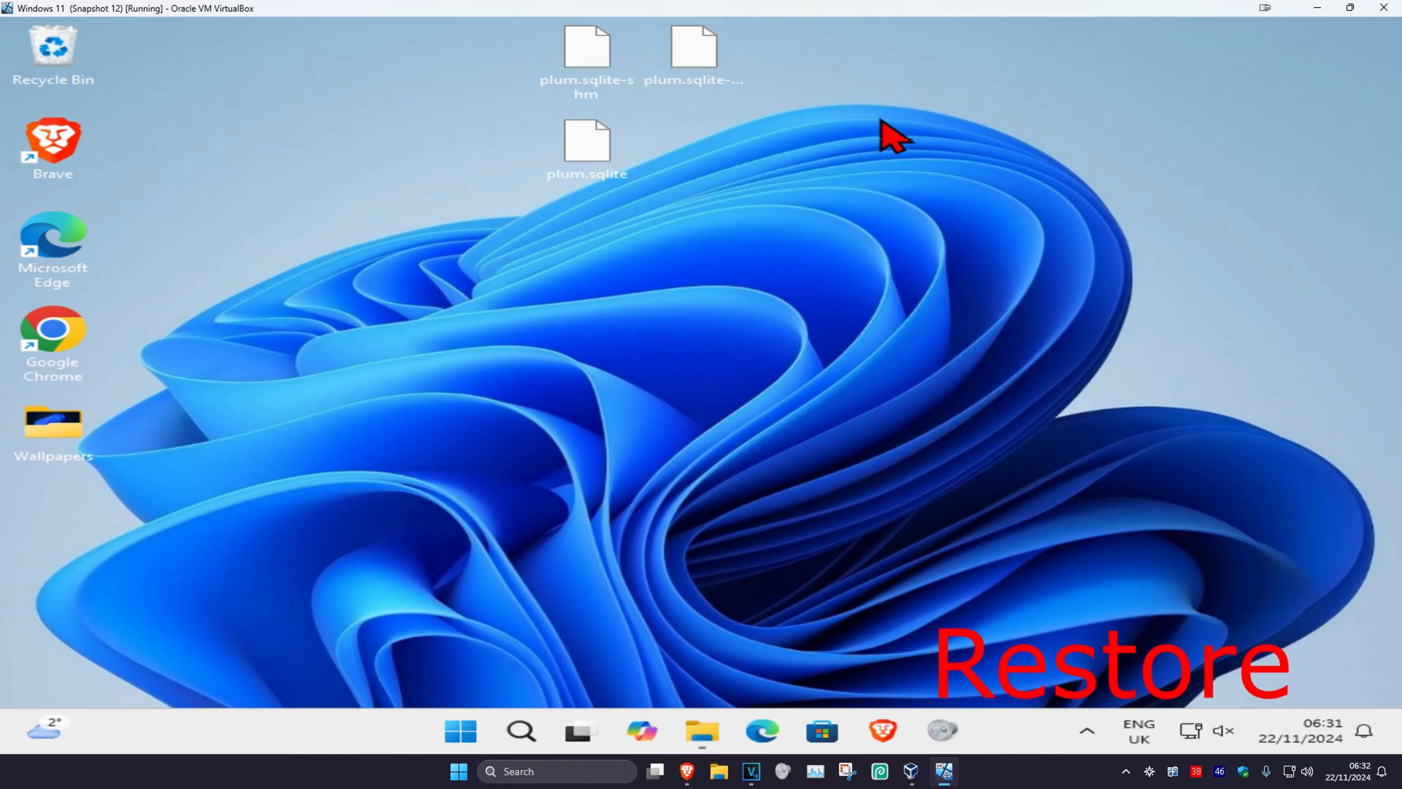
Step: Reopen File Explorer at the AppData Local folder after pasting the backups
left_click(522, 732)
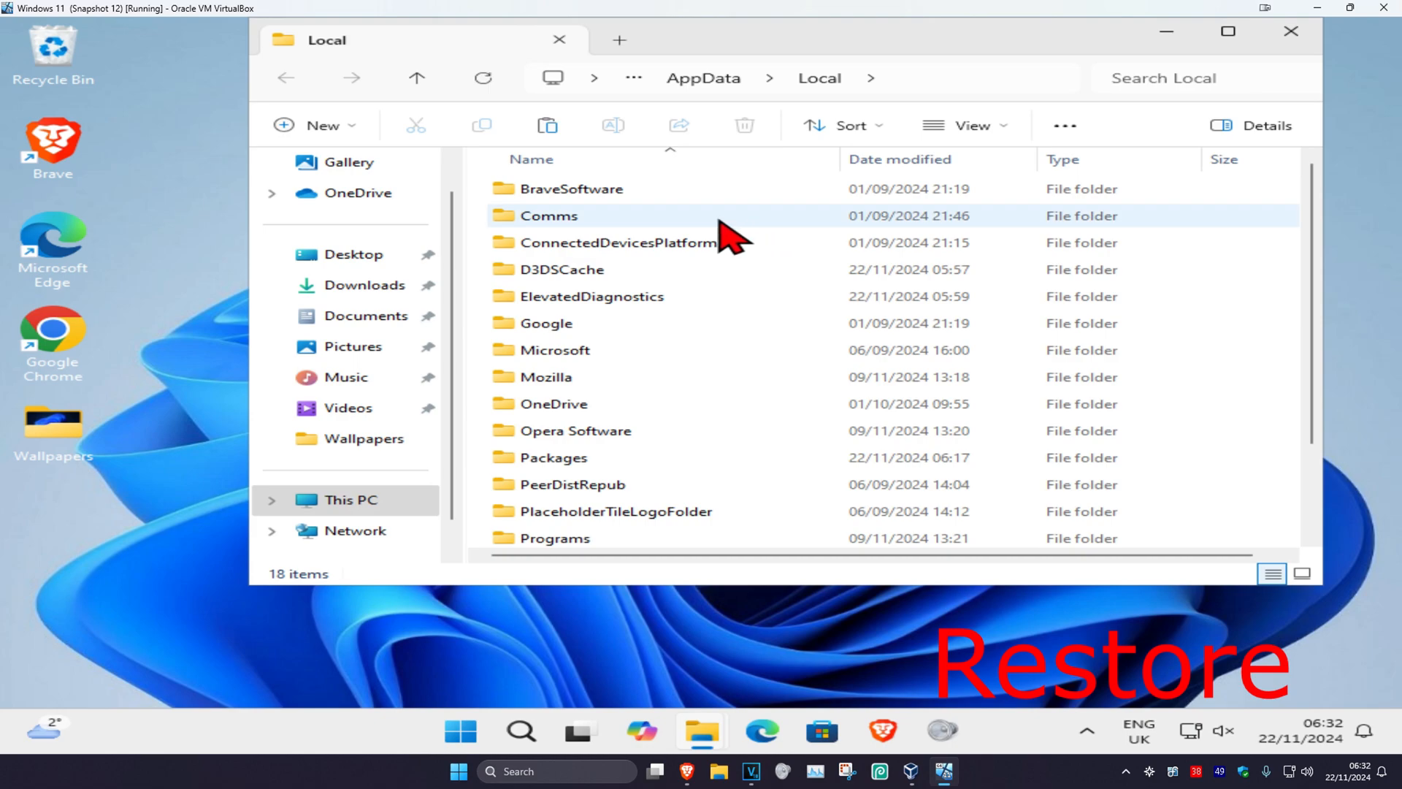
Step: Open Packages, then the Microsoft.MicrosoftStickyNotes folder within it
double_click(552, 457)
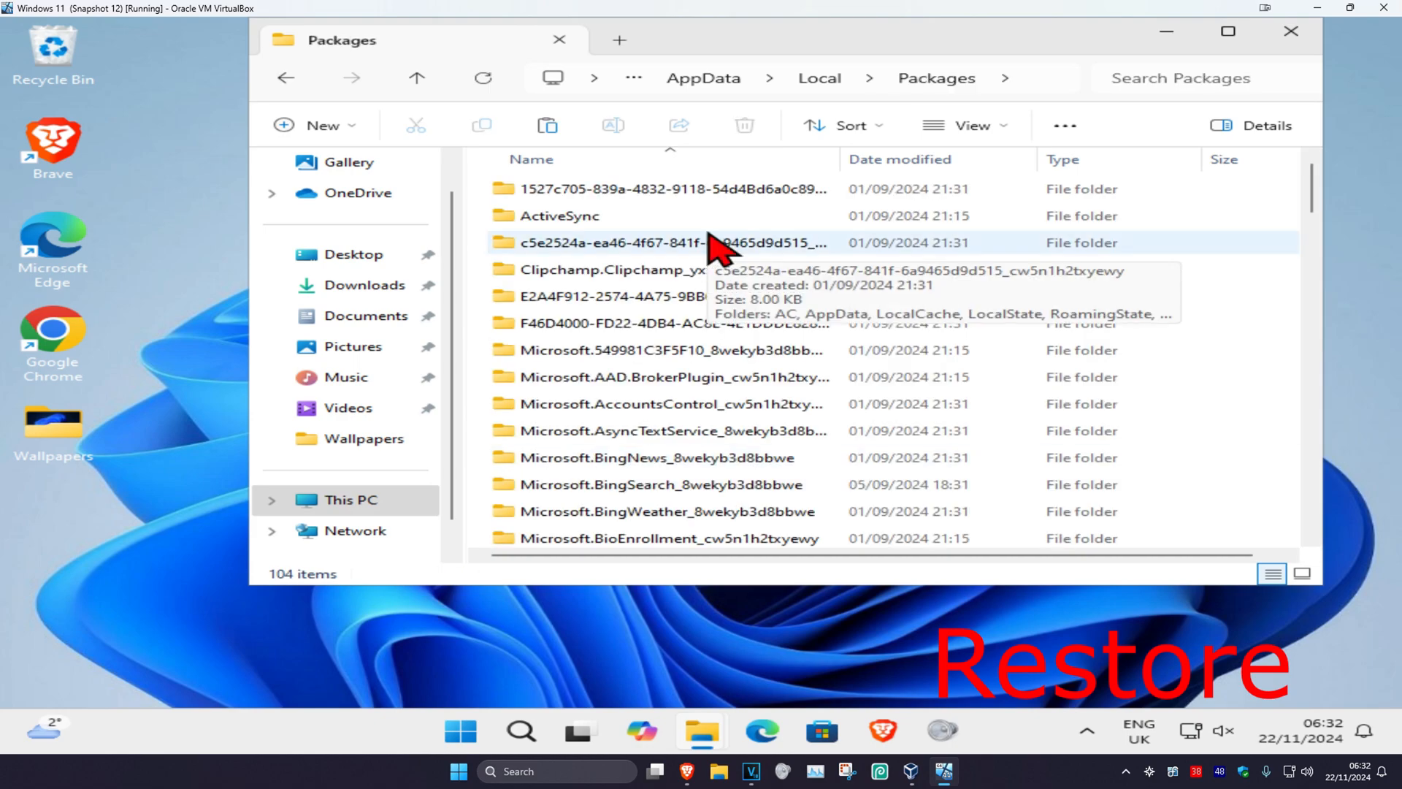
scroll("down", 3)
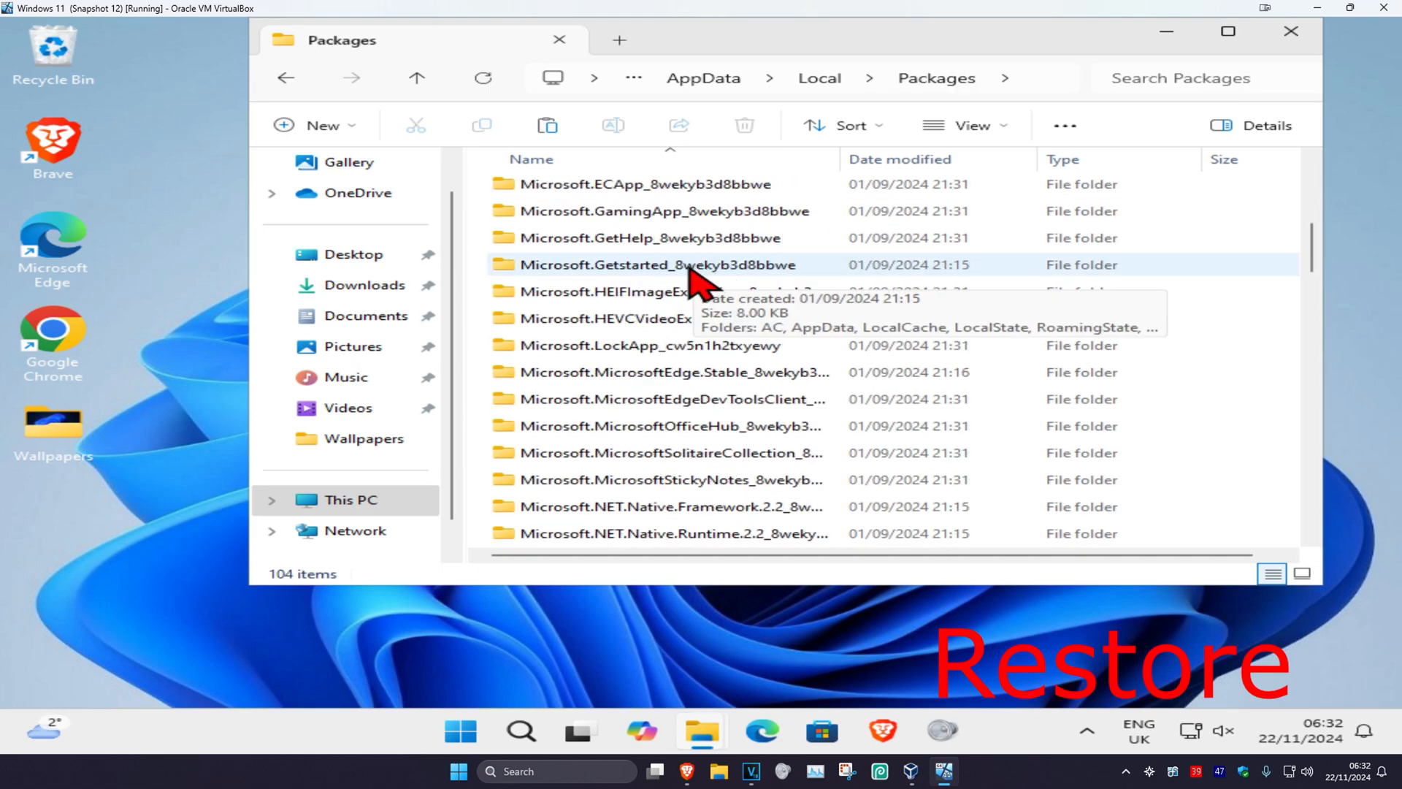
double_click(668, 264)
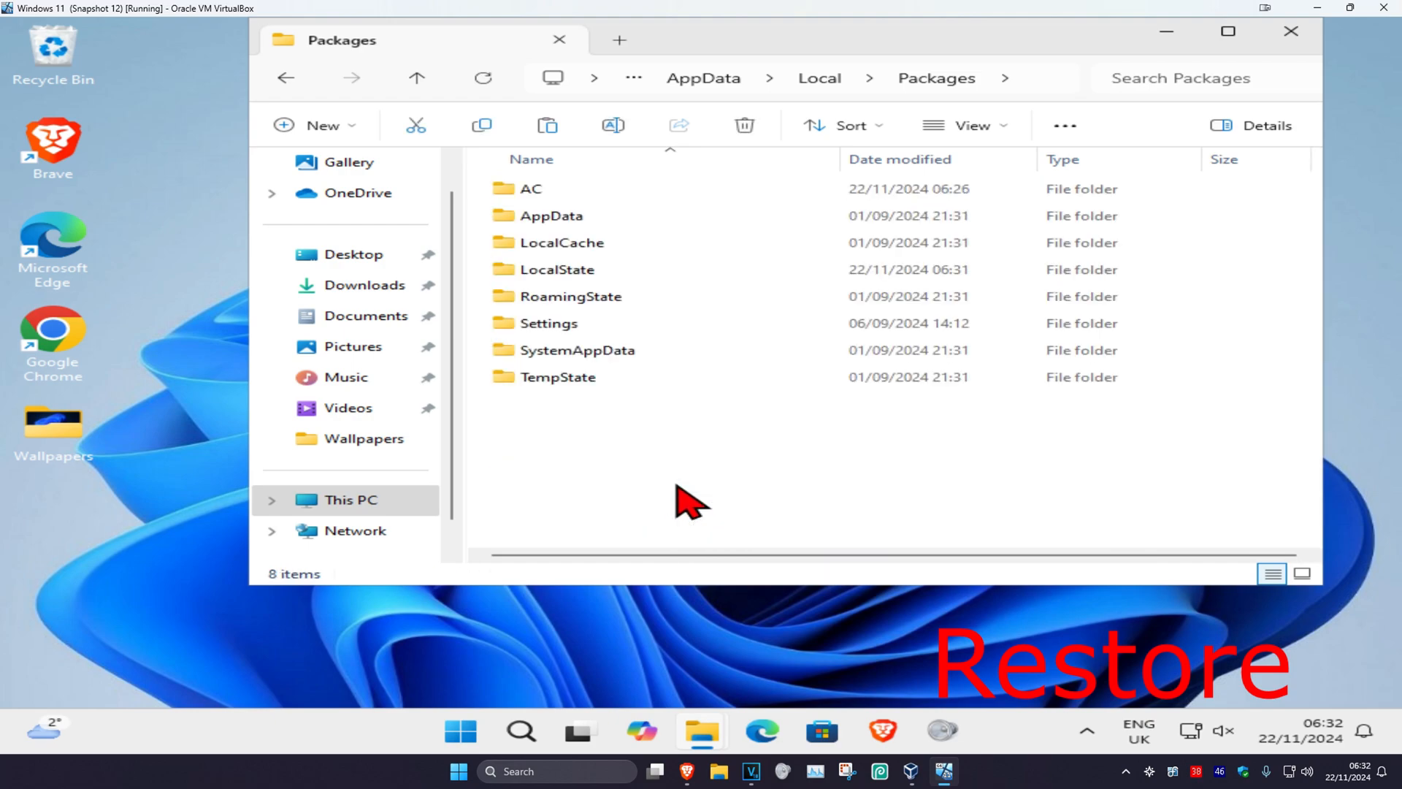